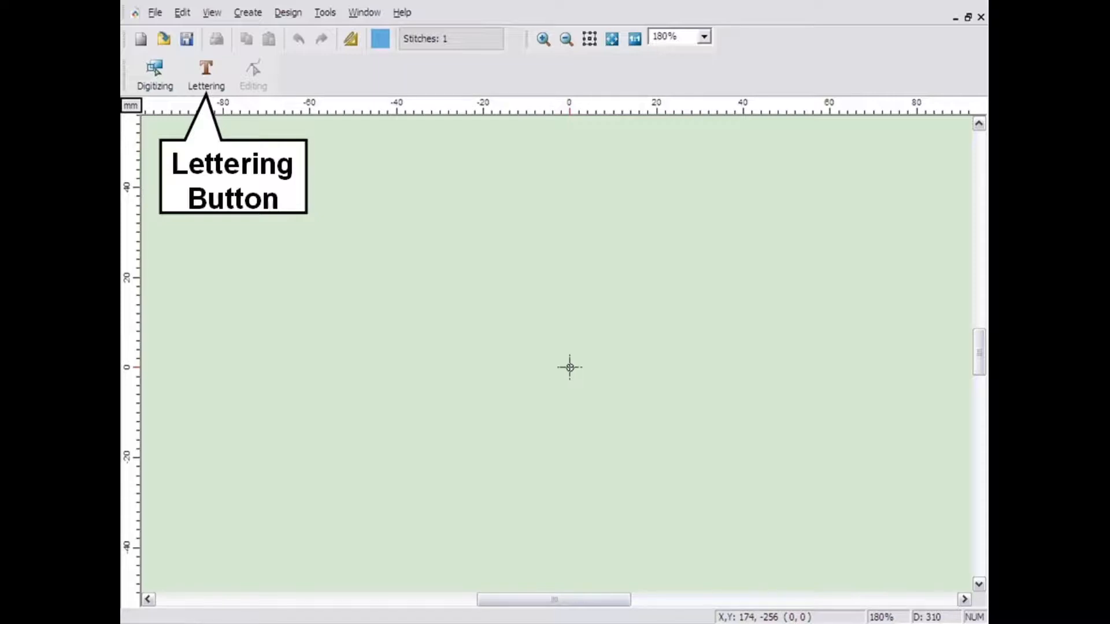
- Place a new lettering object reading 'Joe's Pizza' in Homeward font on the canvas
click(206, 73)
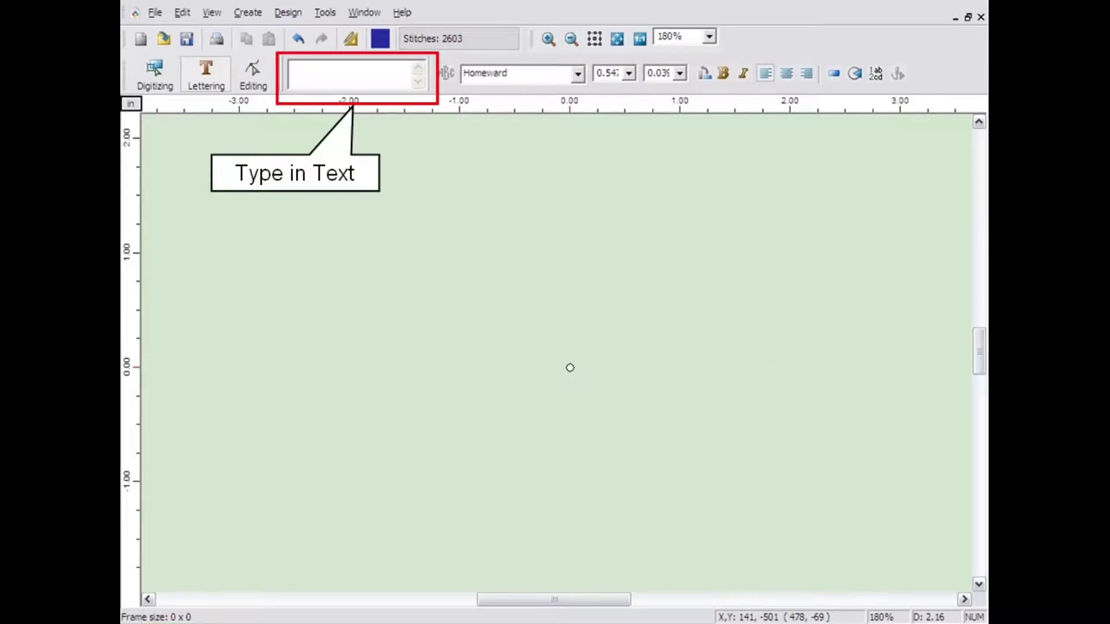
text(Joe's Pizza)
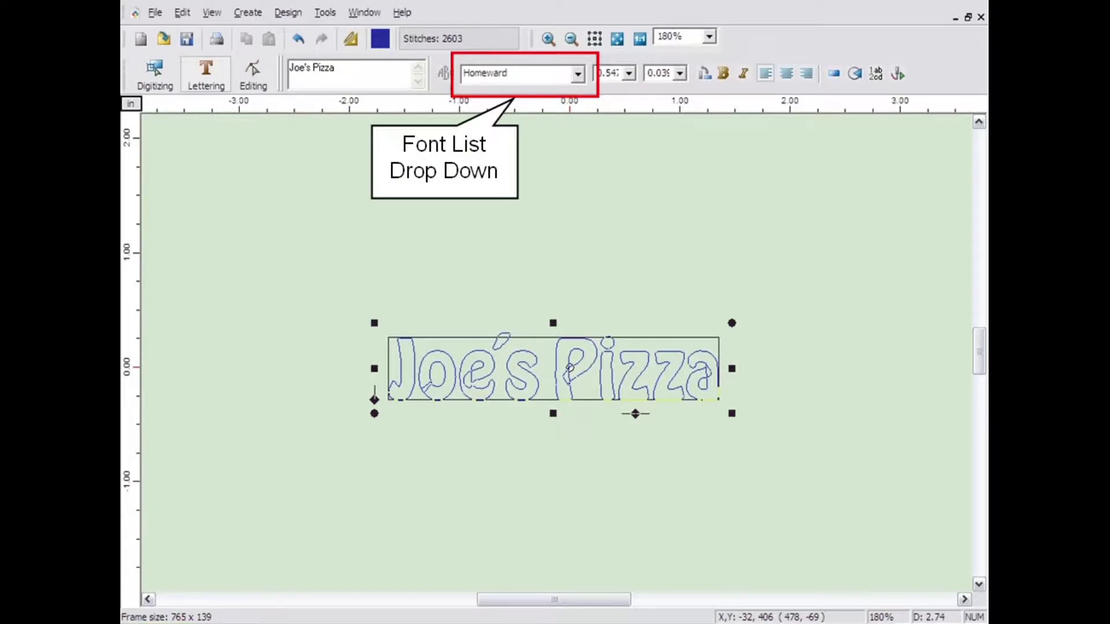
click(577, 72)
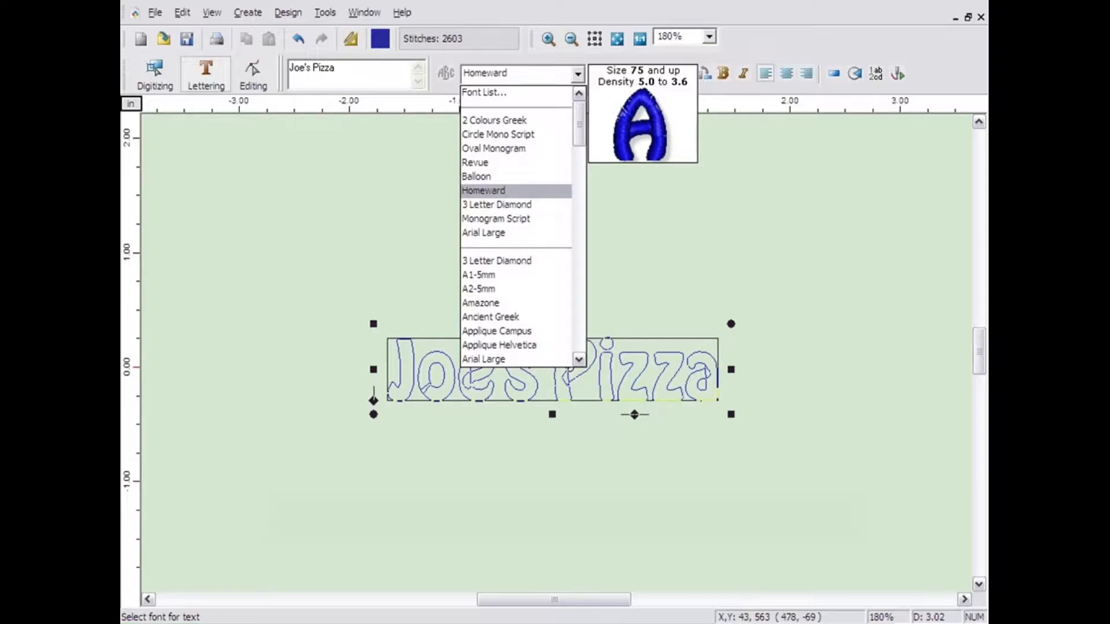
mouse_move(484, 93)
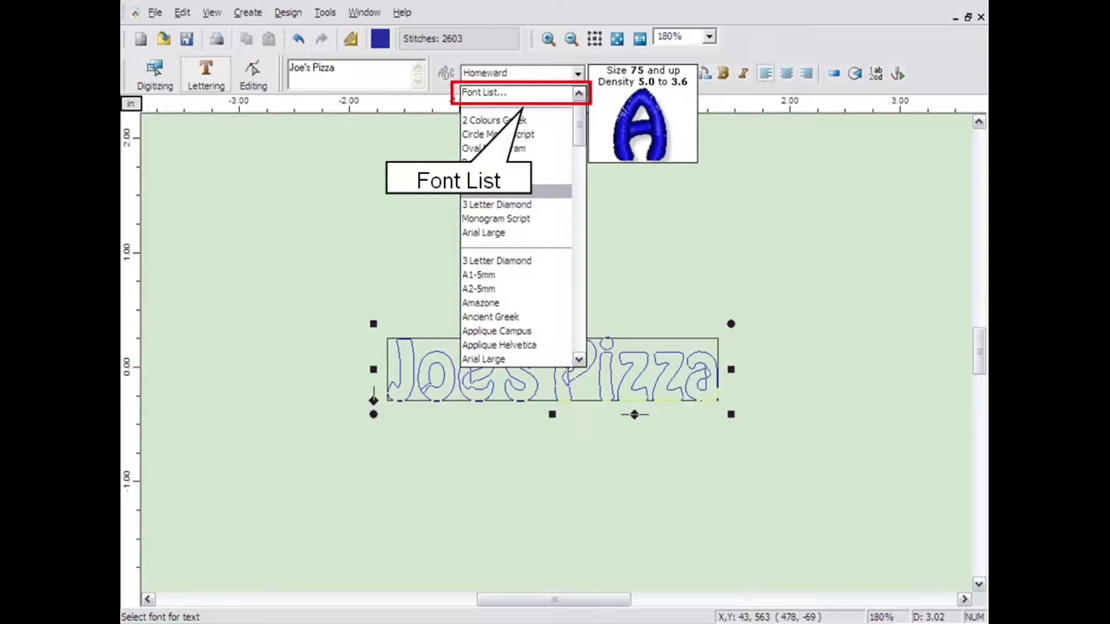
click(517, 93)
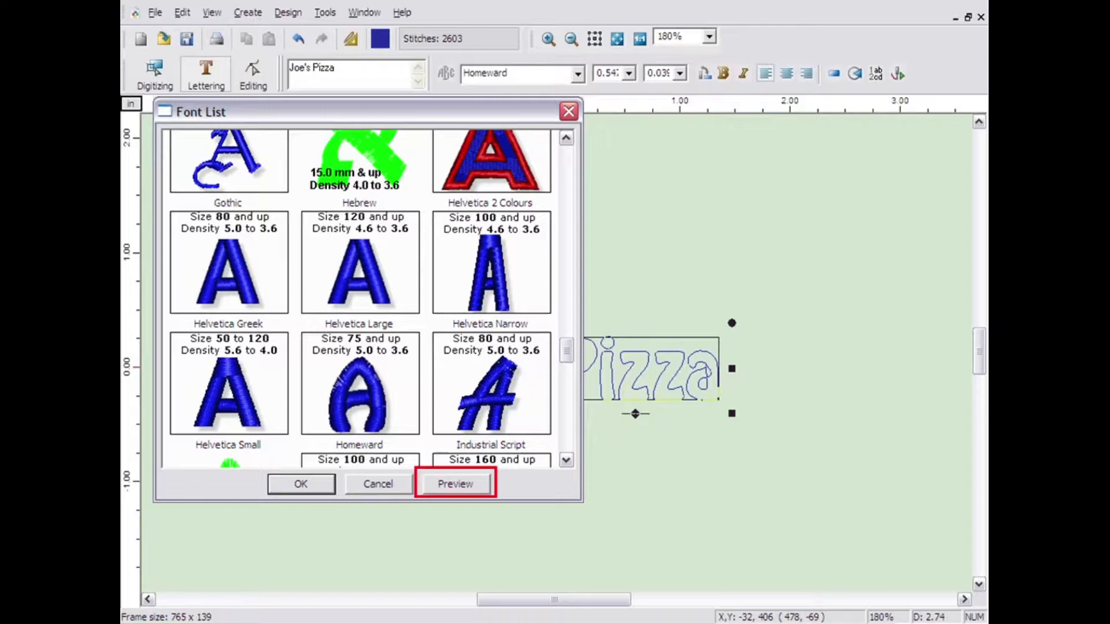
click(455, 483)
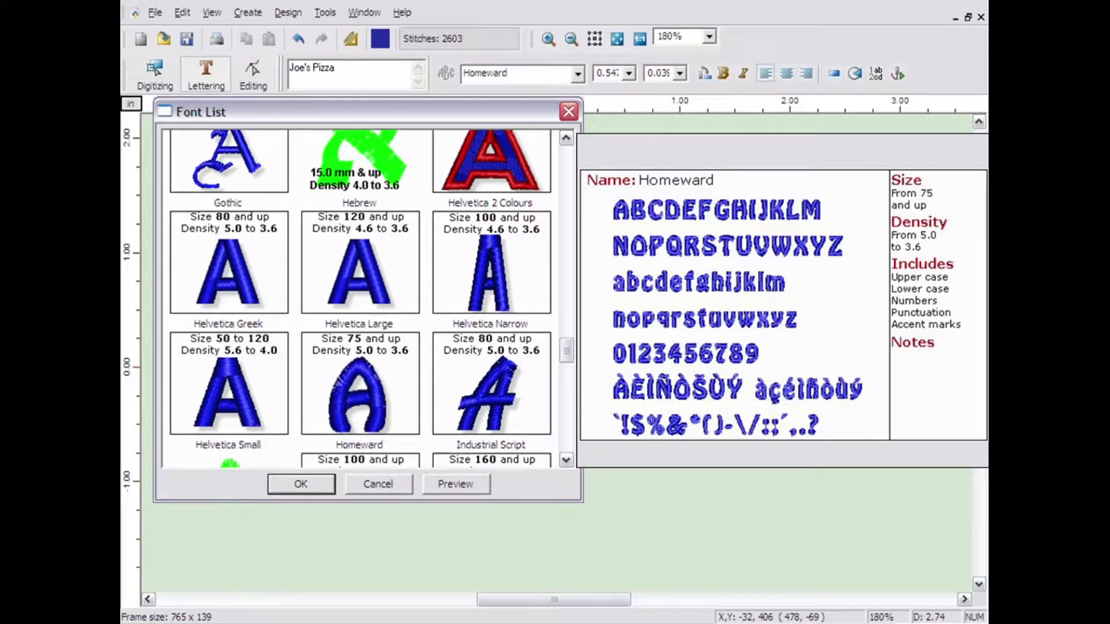
click(301, 485)
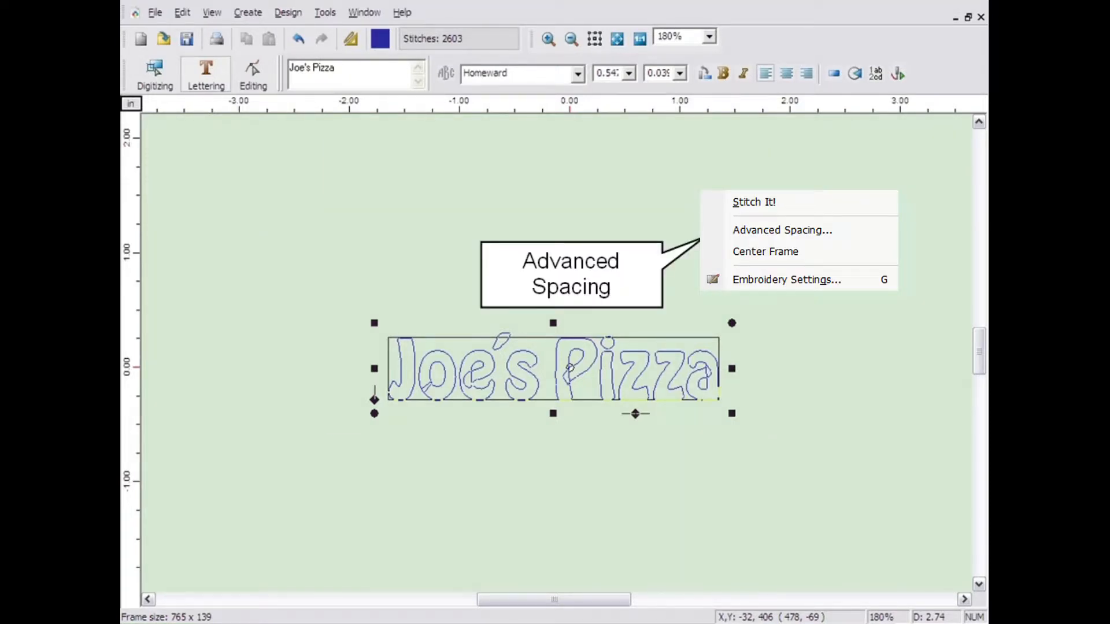
click(781, 229)
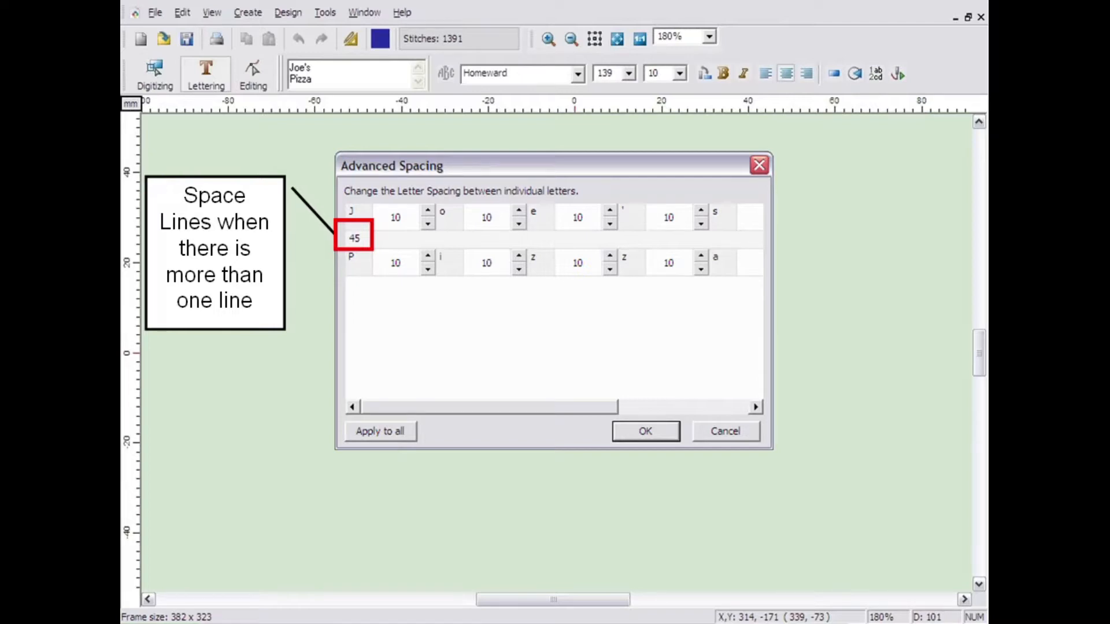
click(644, 431)
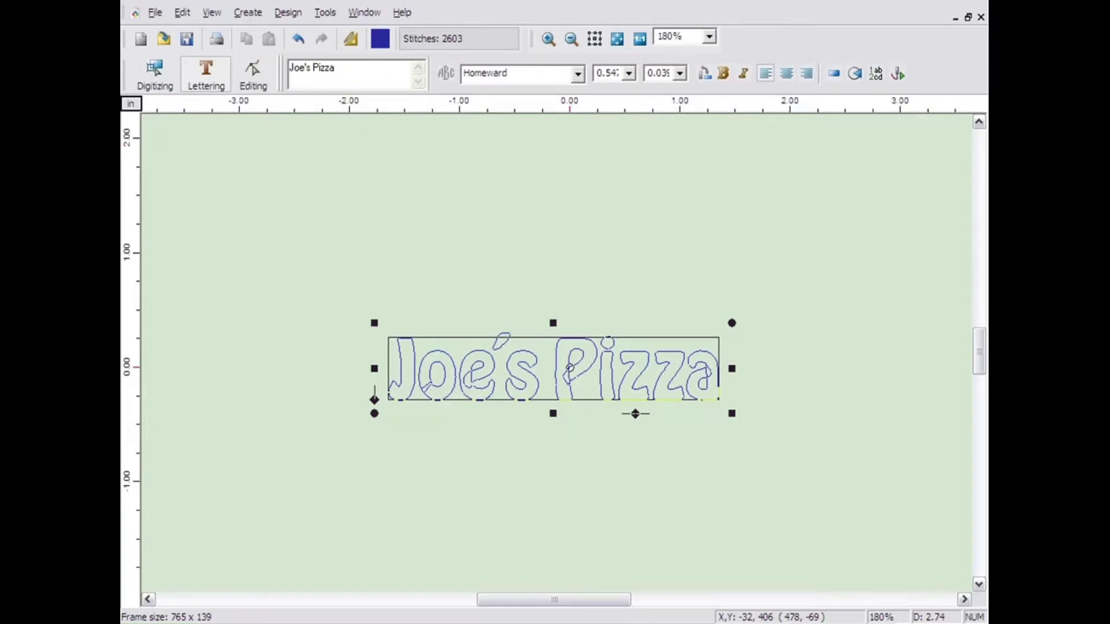
right_click(552, 368)
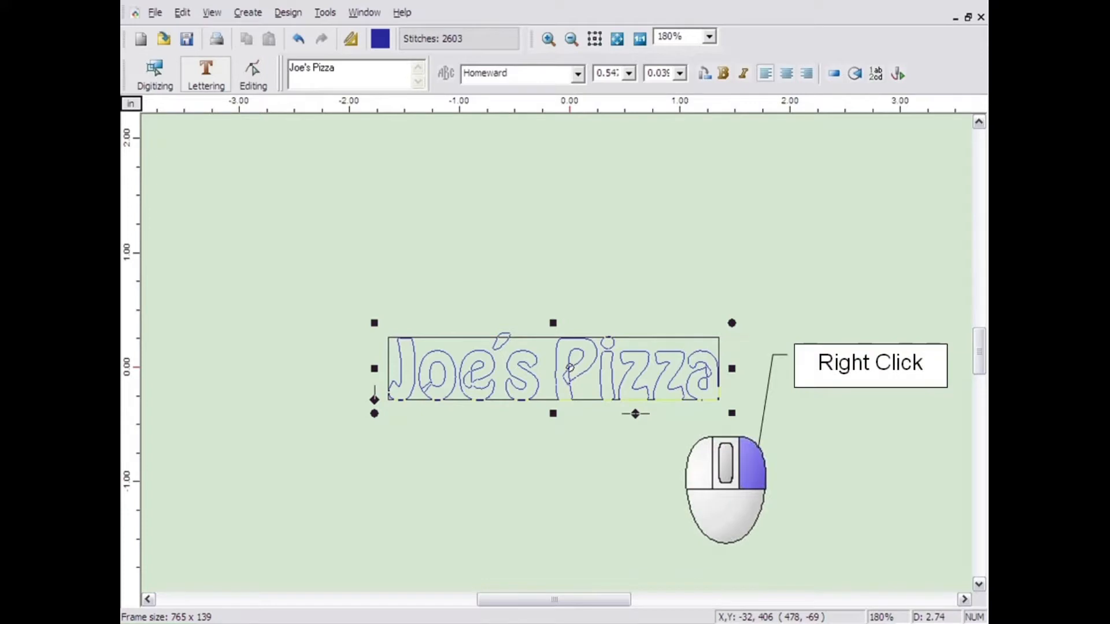
right_click(553, 368)
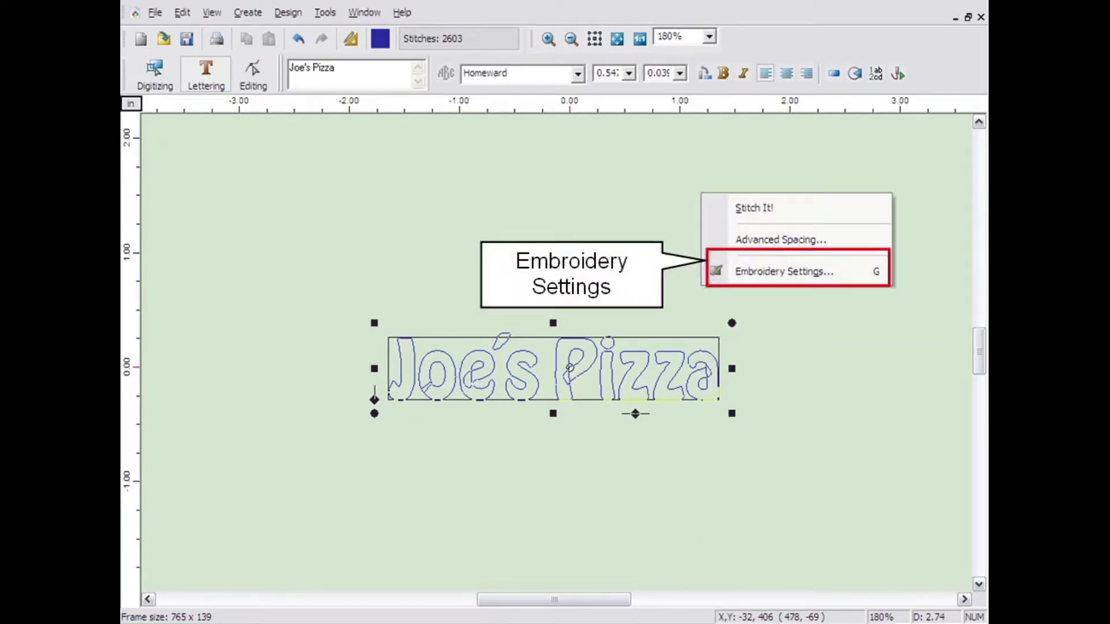
click(783, 270)
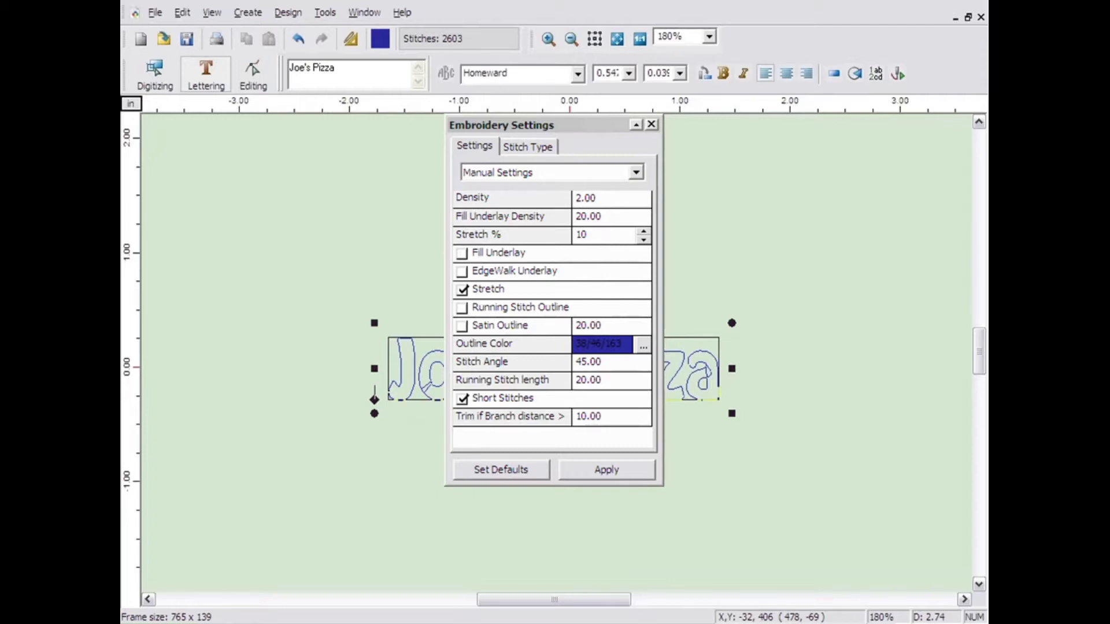
click(650, 125)
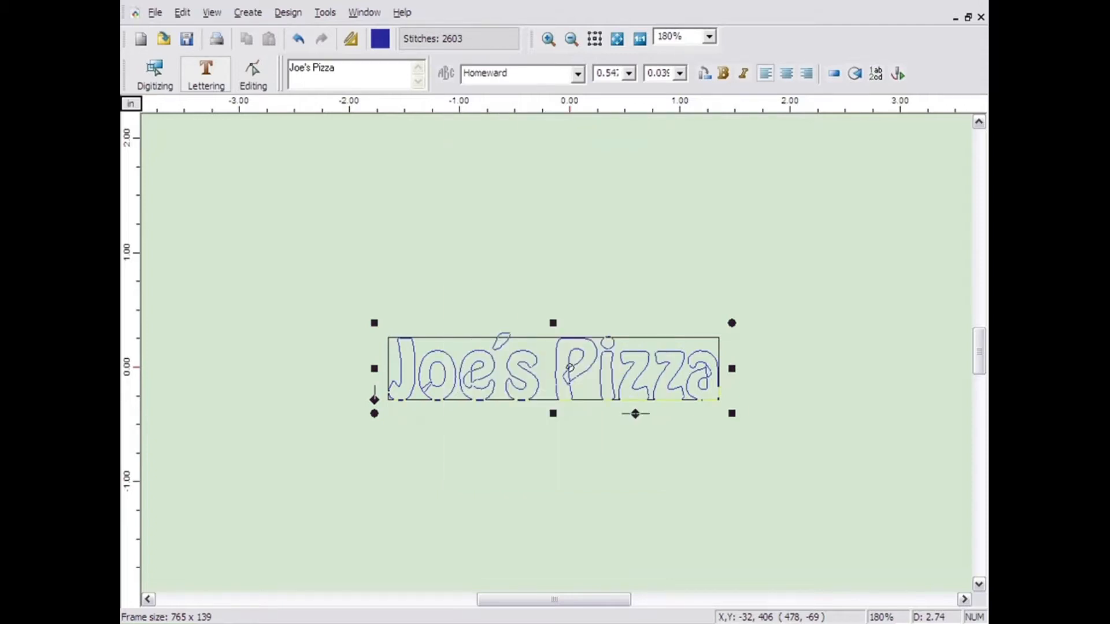